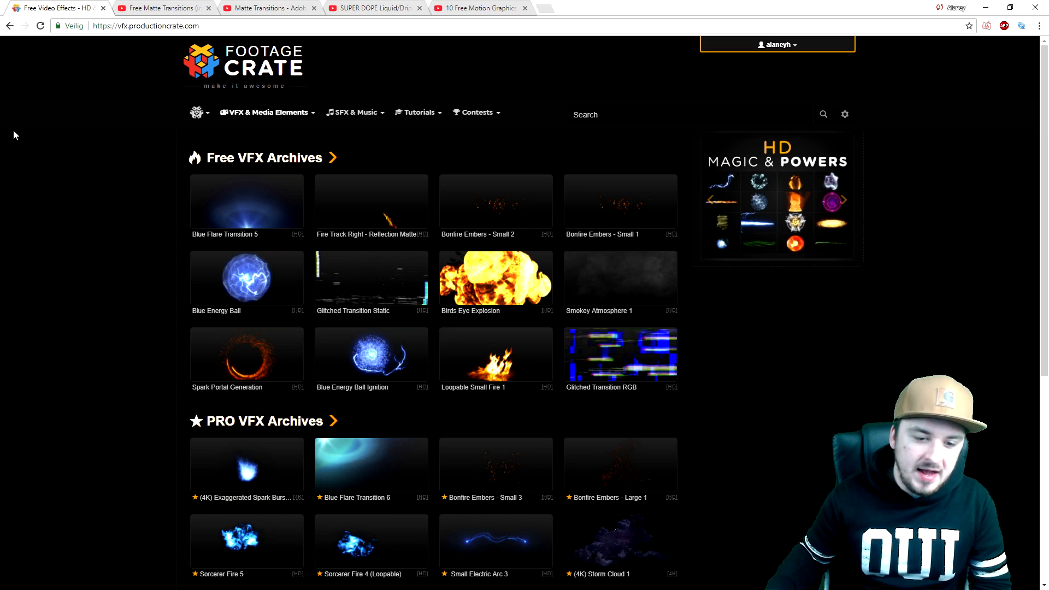
mouse_move(80, 141)
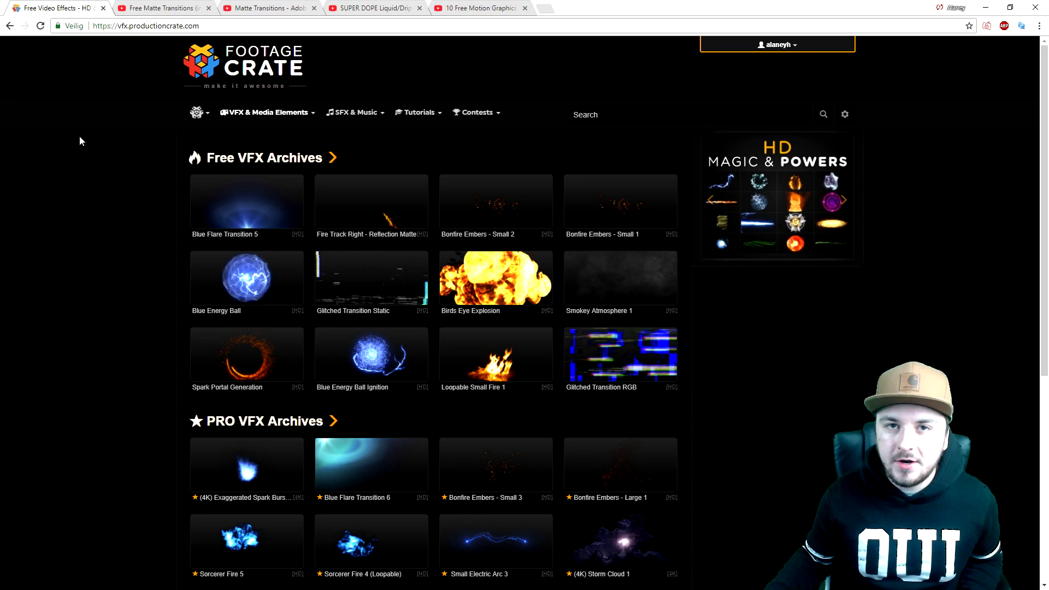
mouse_move(164, 8)
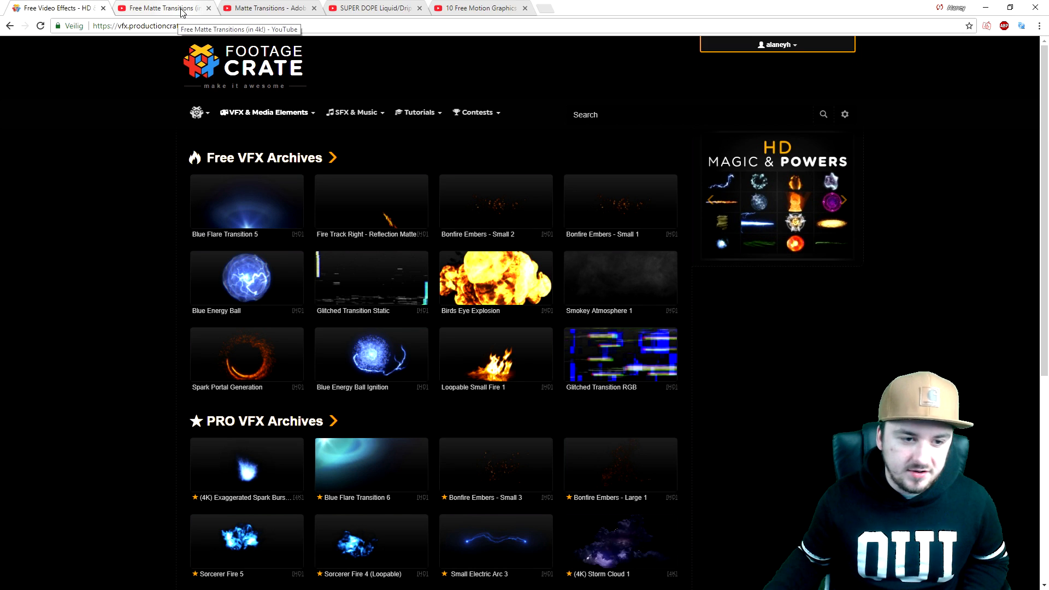
Step: Preview the Free Matte Transitions and drippy transitions videos, then return to the FootageCrate site
left_click(161, 8)
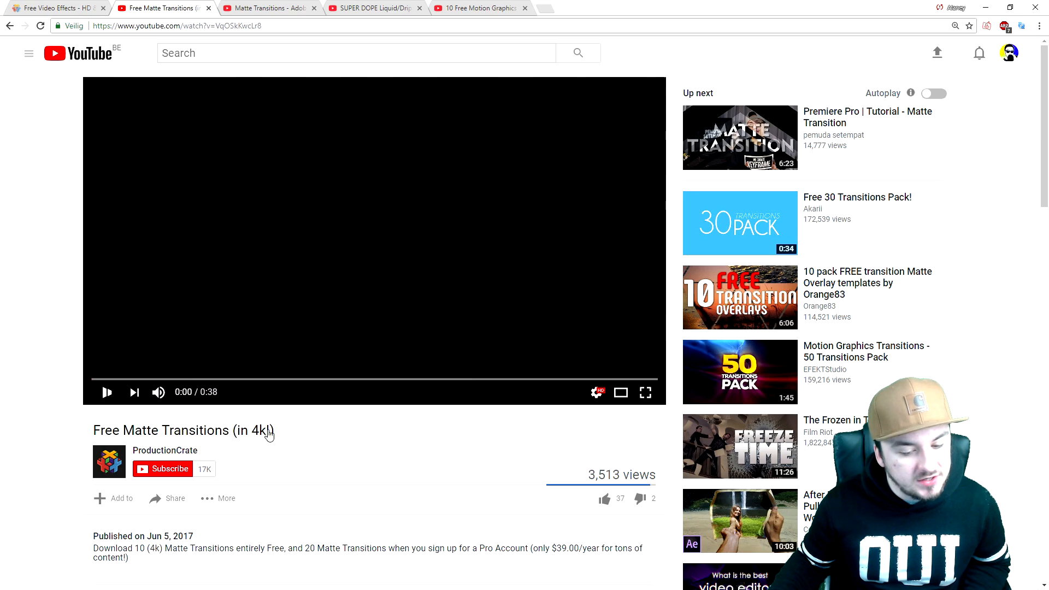
left_click(106, 392)
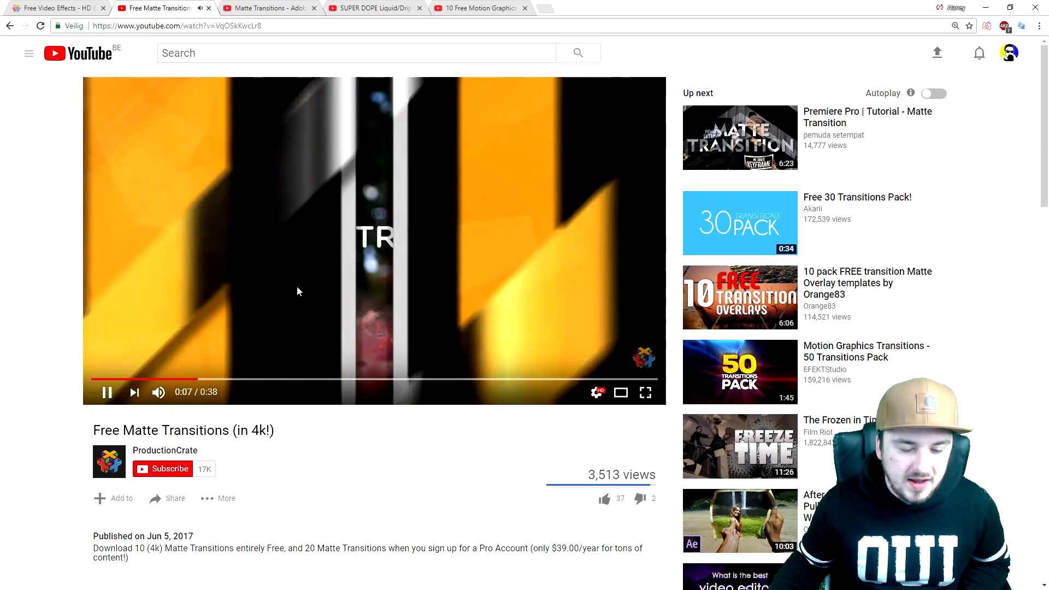
left_click(268, 8)
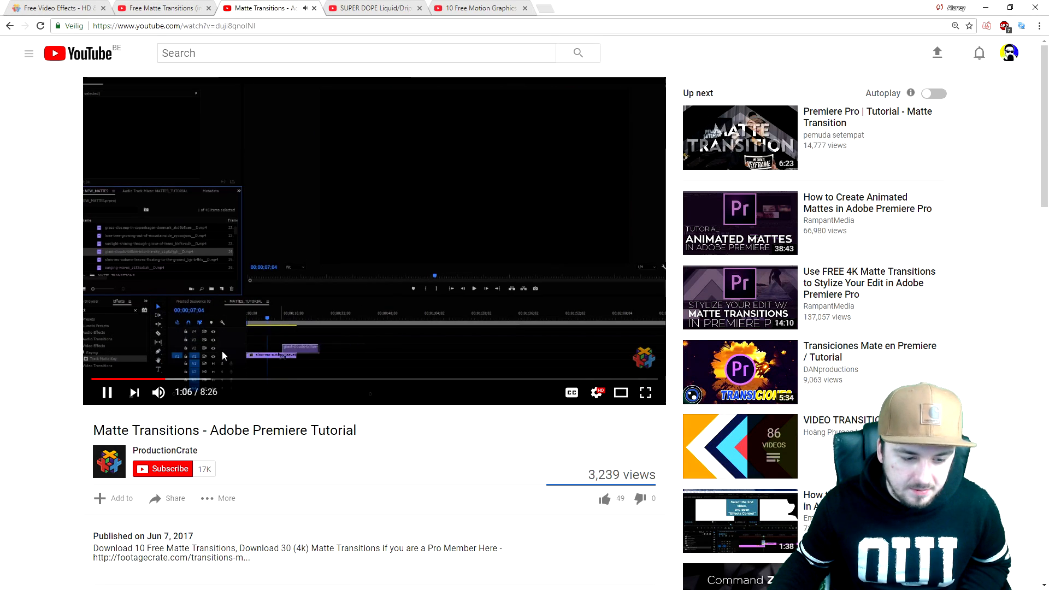
left_click(372, 7)
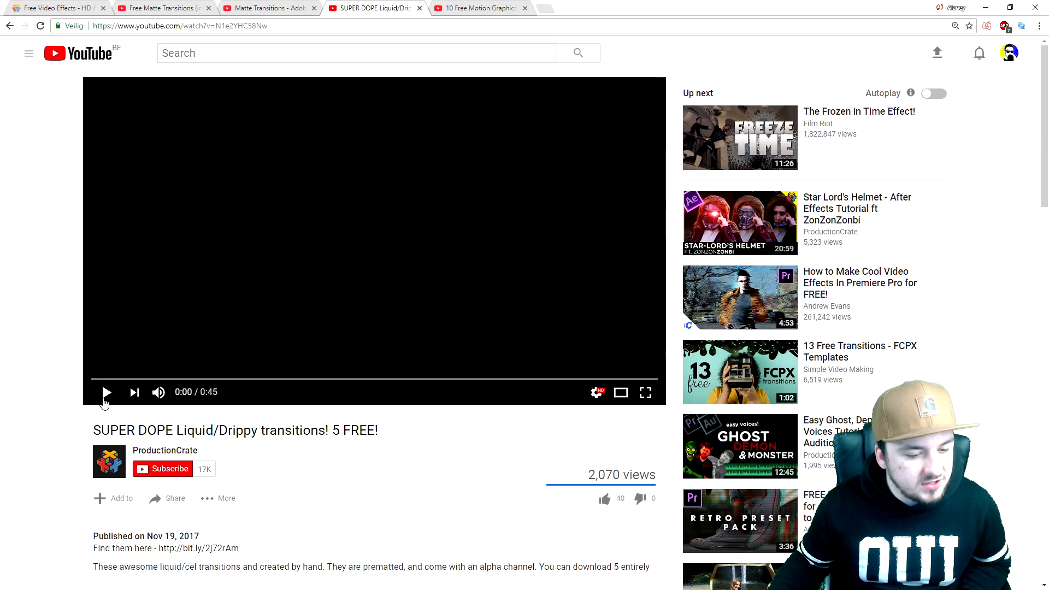
left_click(106, 392)
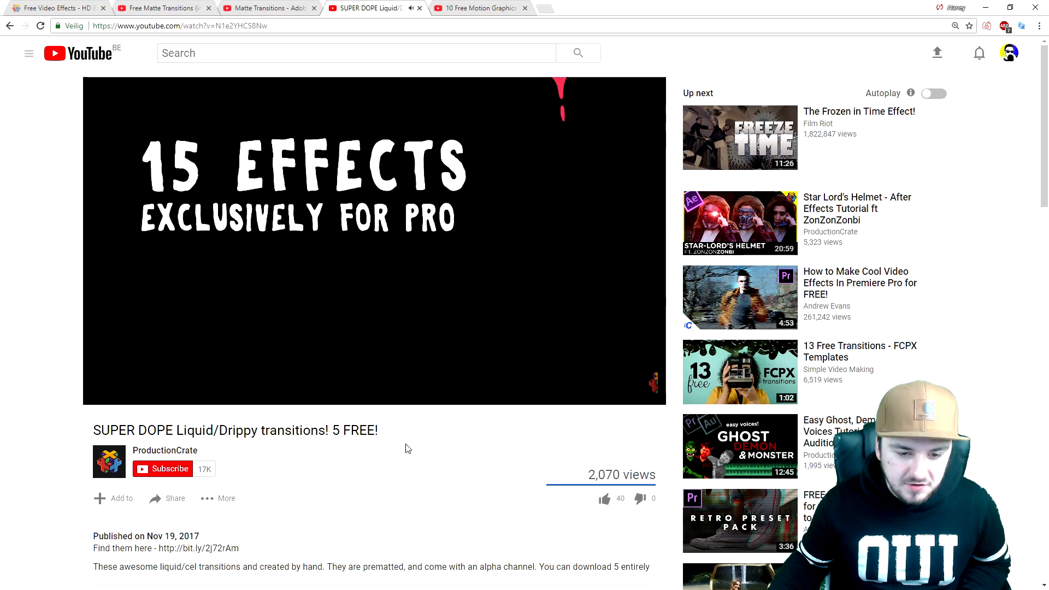
left_click(375, 241)
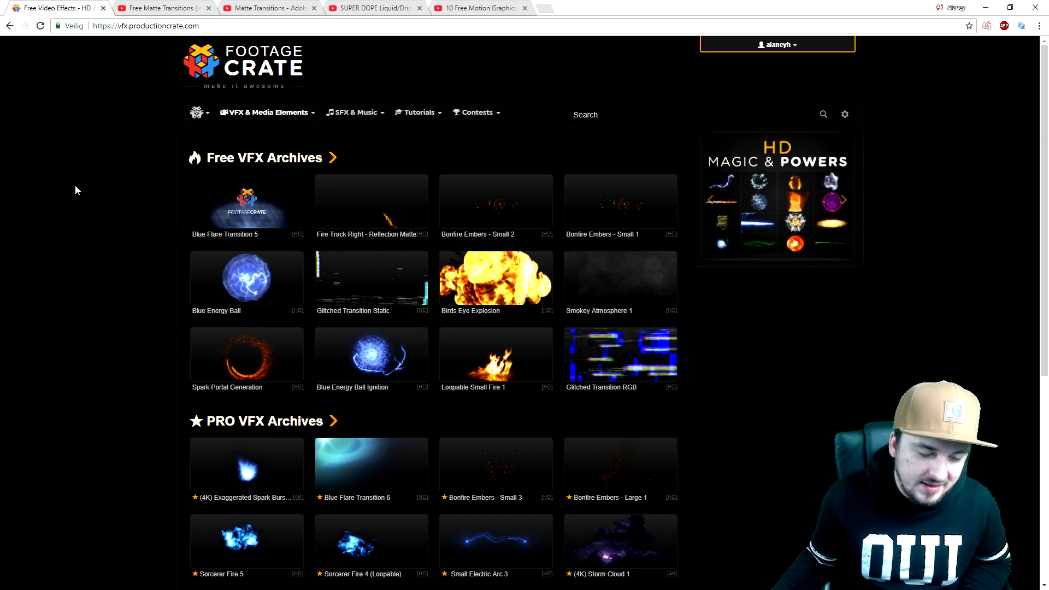
mouse_move(246, 121)
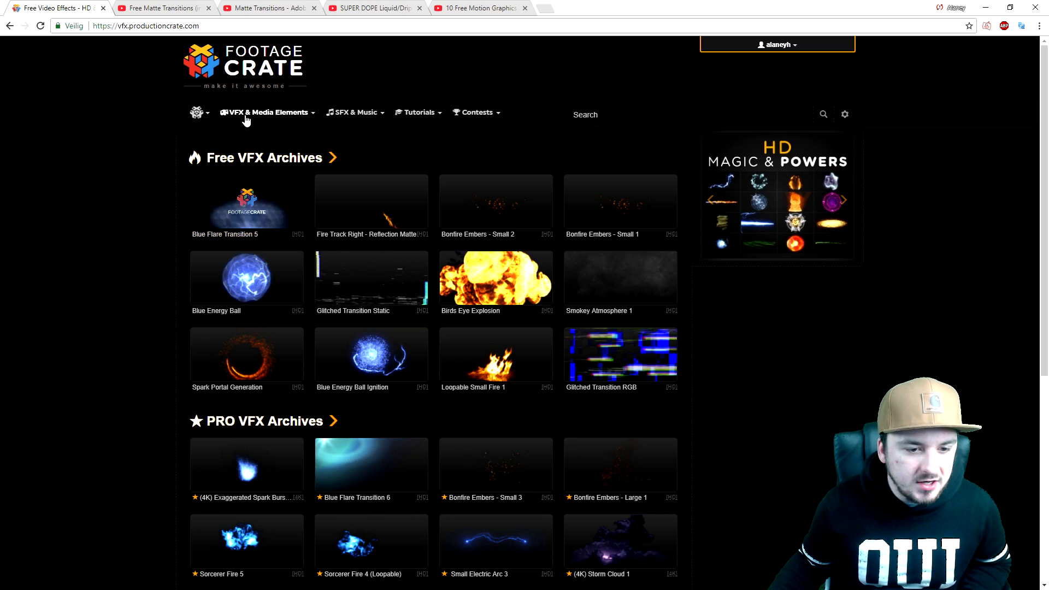
Step: Browse the Motion Graphics transition categories and choose the transition mattes collection
left_click(267, 112)
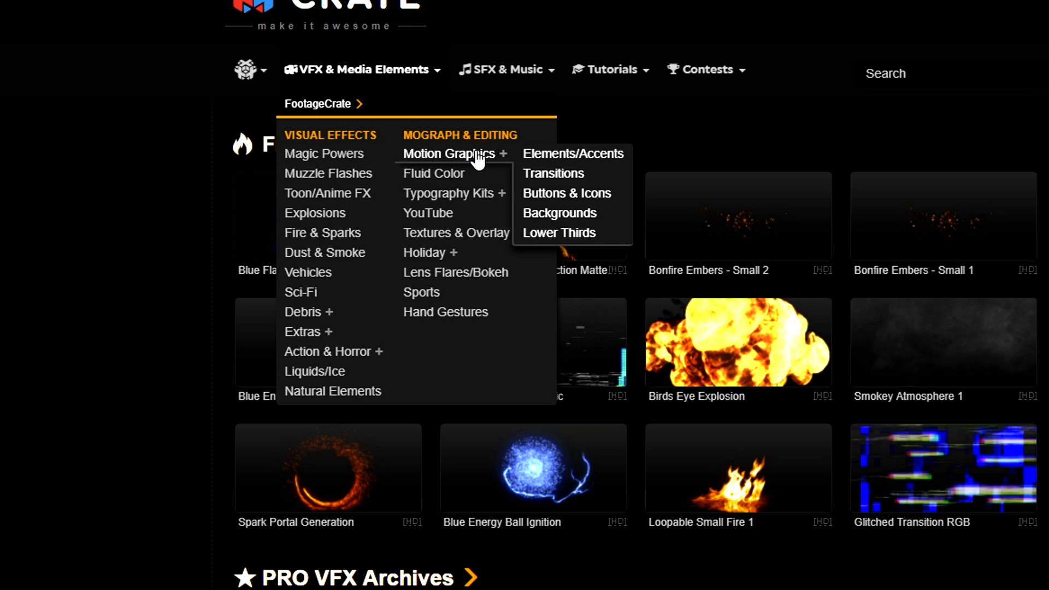
left_click(553, 173)
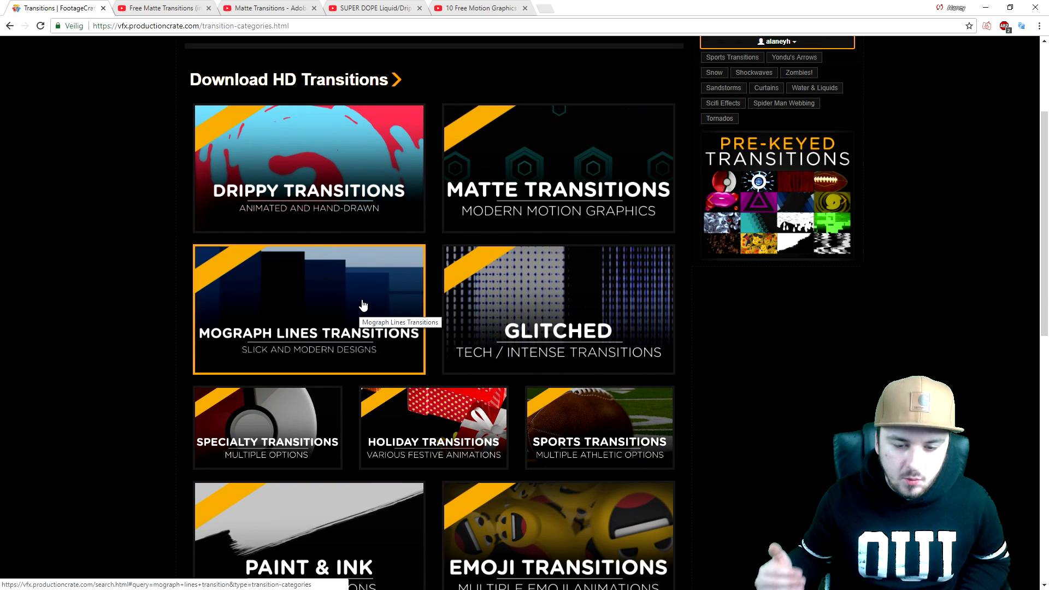
mouse_move(347, 282)
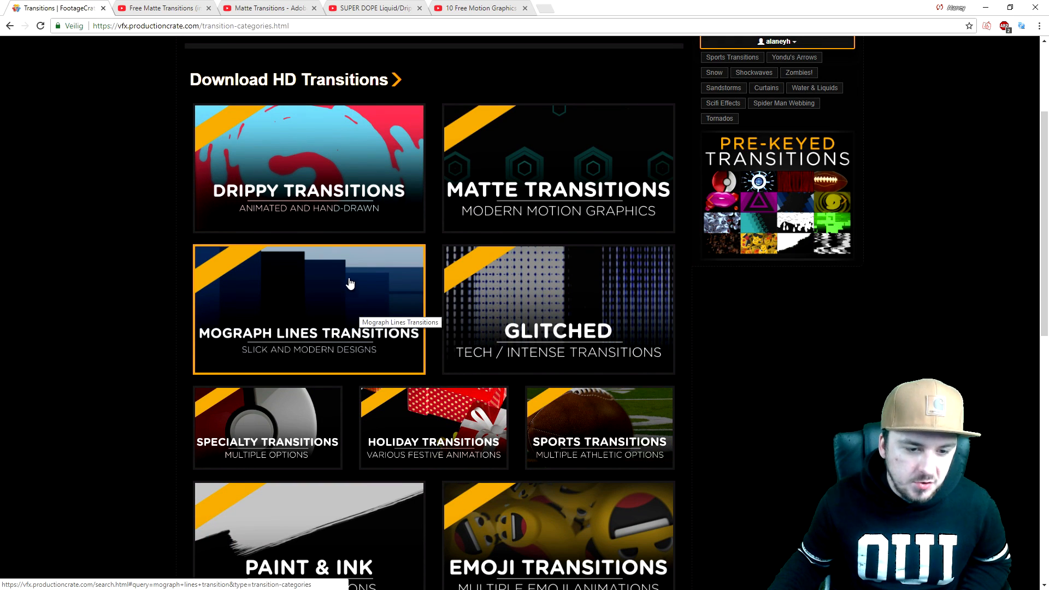
mouse_move(499, 205)
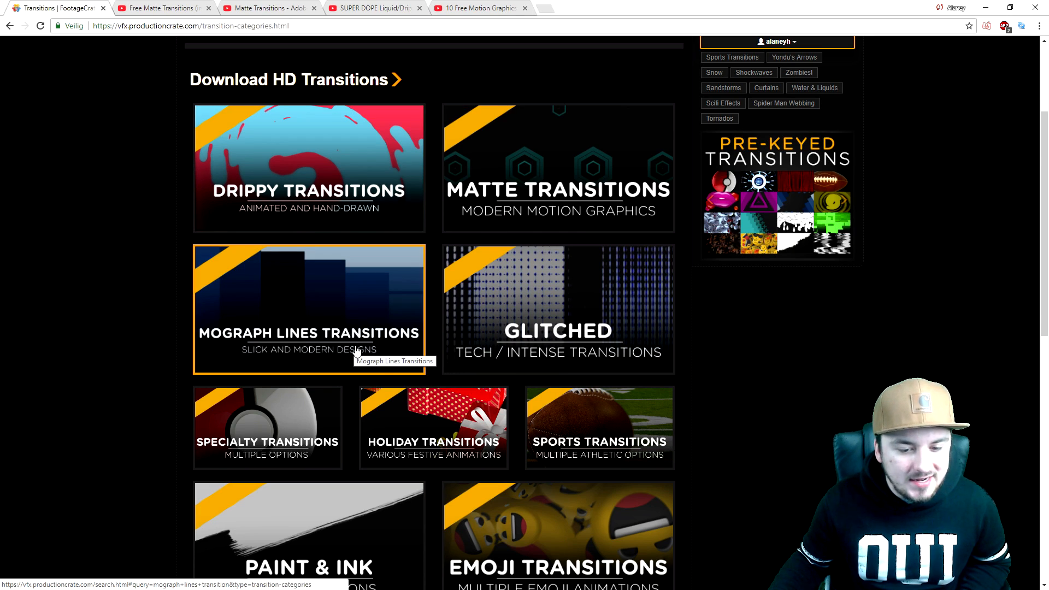
scroll("down", 3)
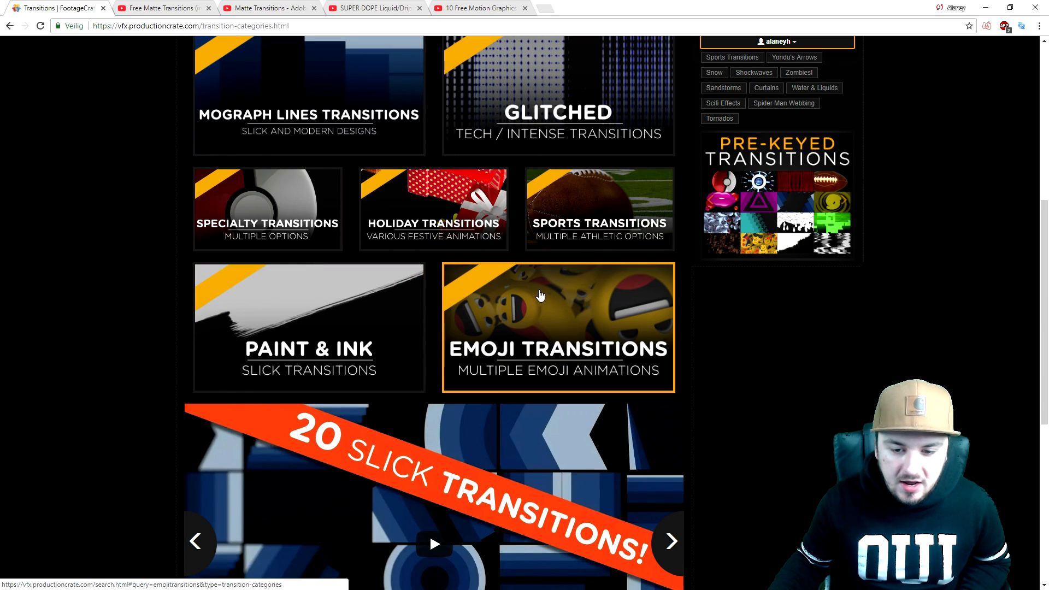
mouse_move(364, 384)
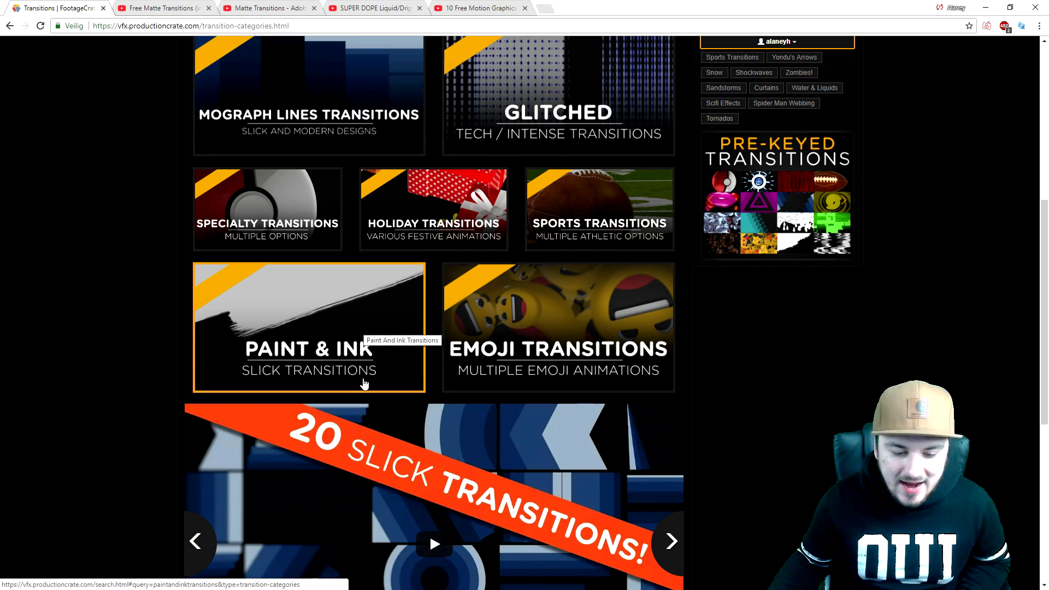
scroll("up", 3)
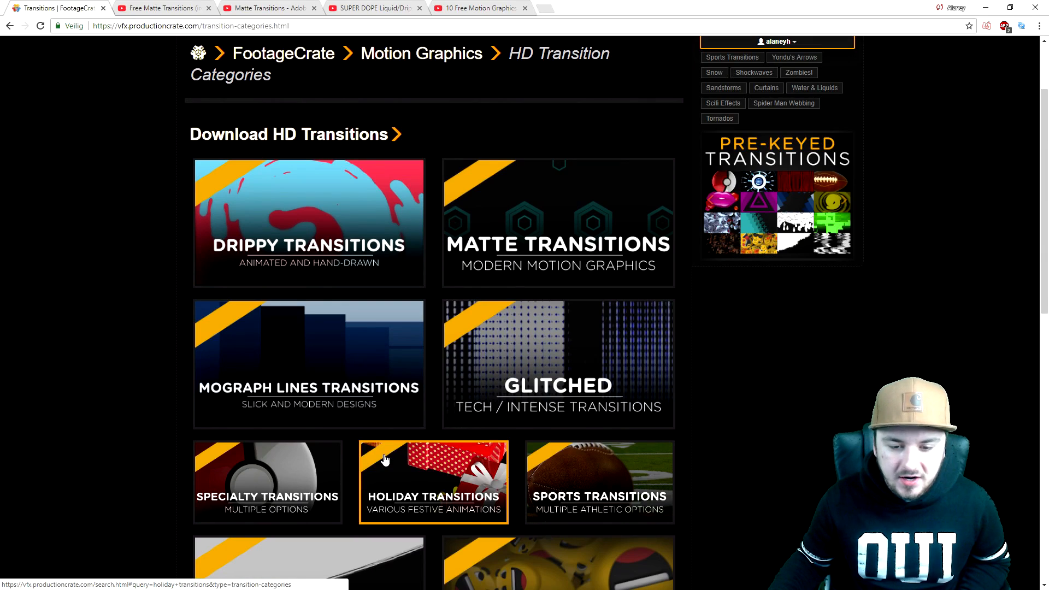
left_click(558, 223)
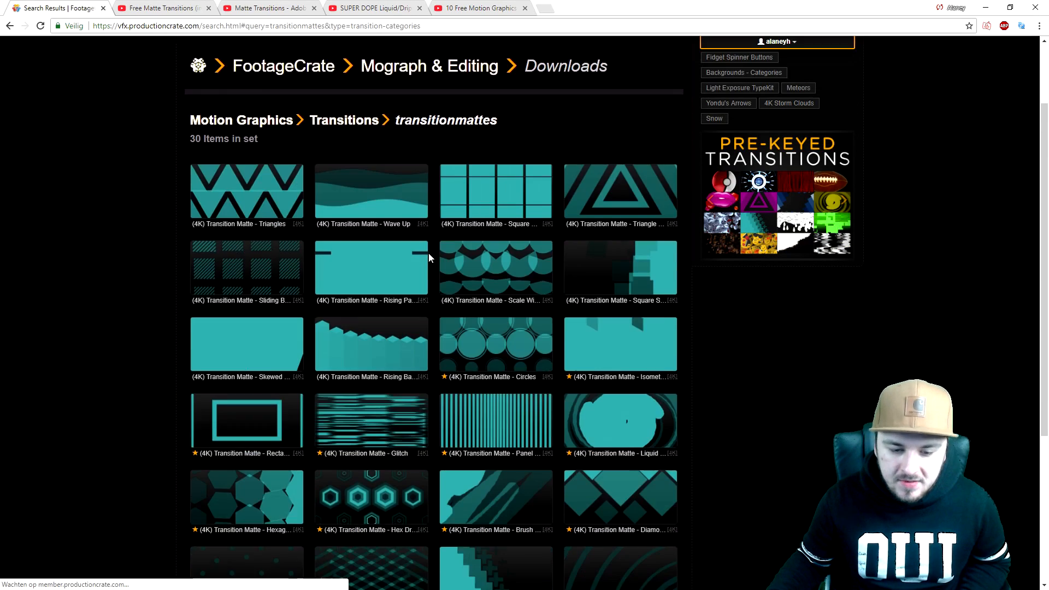
Step: Download the Rising Panels transition matte in HD 3840x2160
scroll("down", 3)
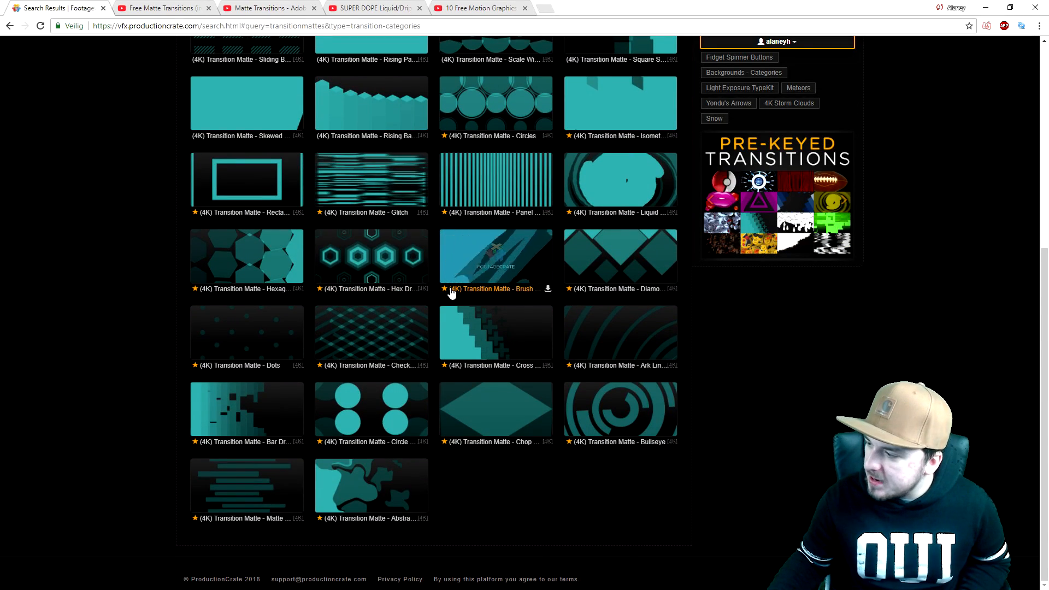
scroll("up", 3)
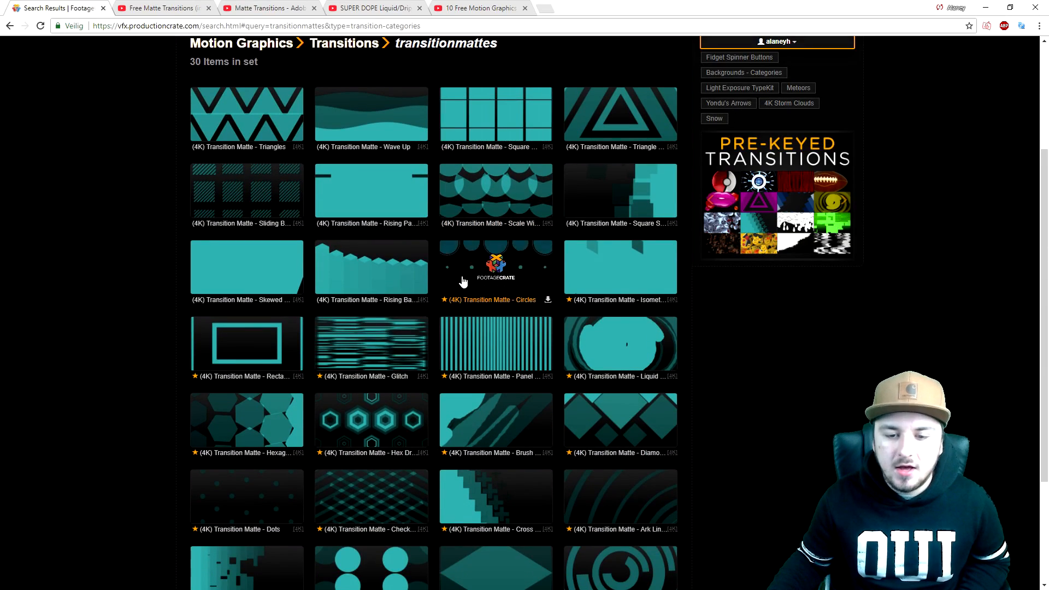
mouse_move(105, 269)
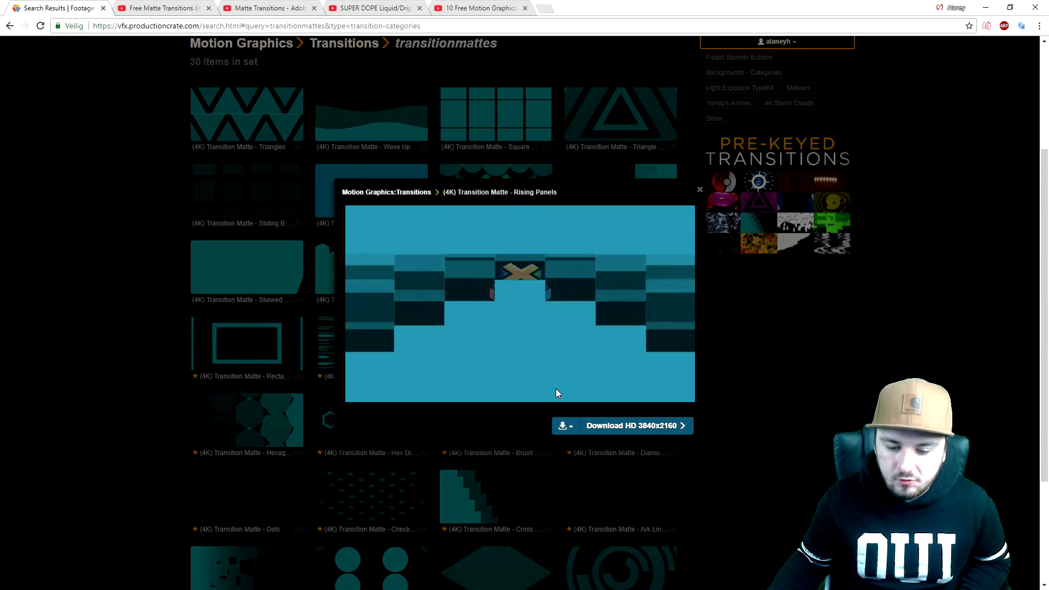
left_click(565, 425)
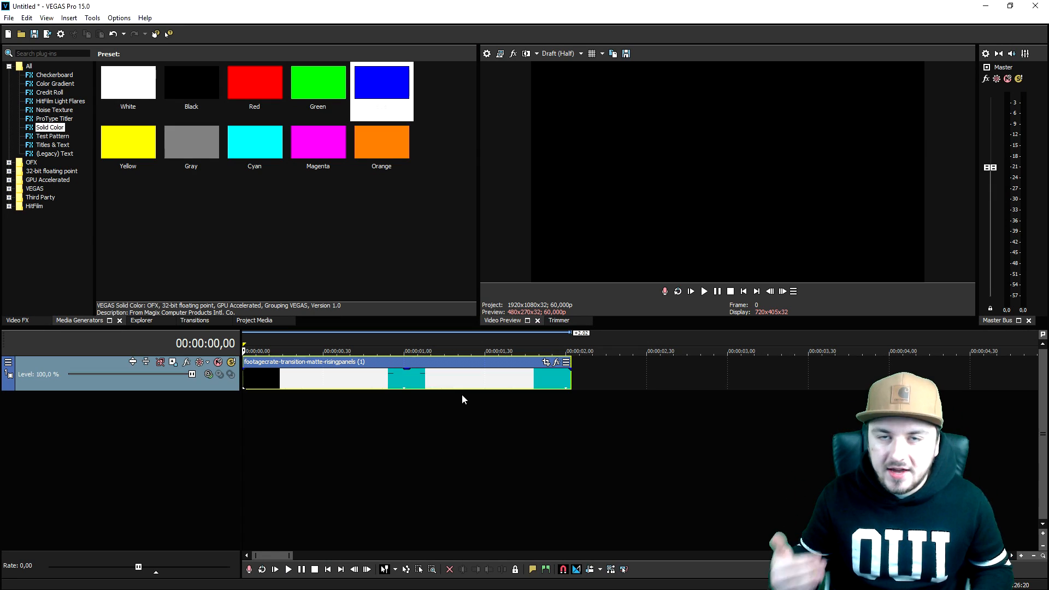
mouse_move(377, 425)
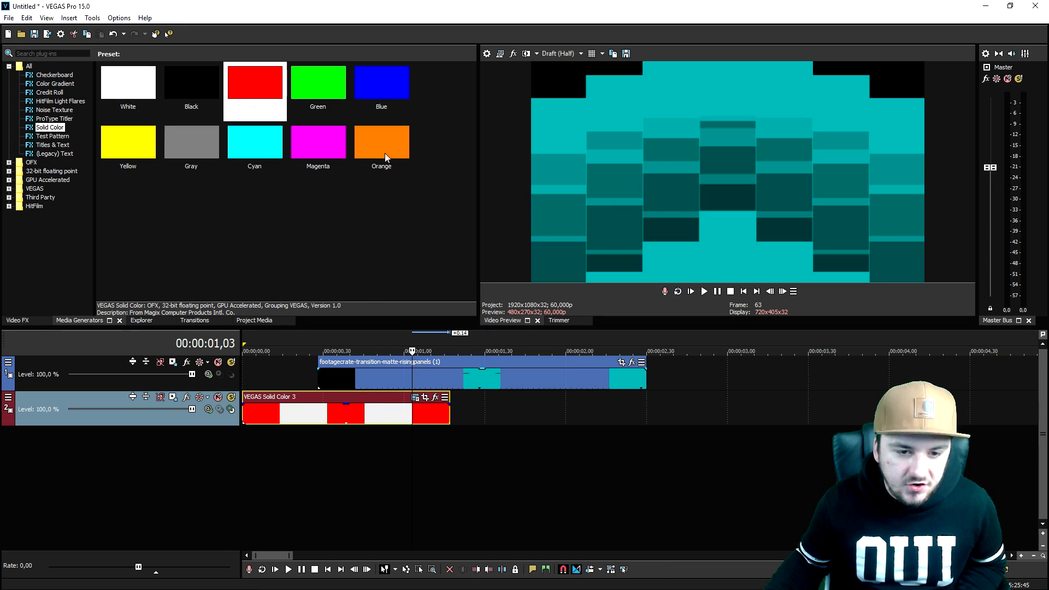
Step: Add a blue solid-colour generator clip to the lower track beneath the matte
double_click(381, 82)
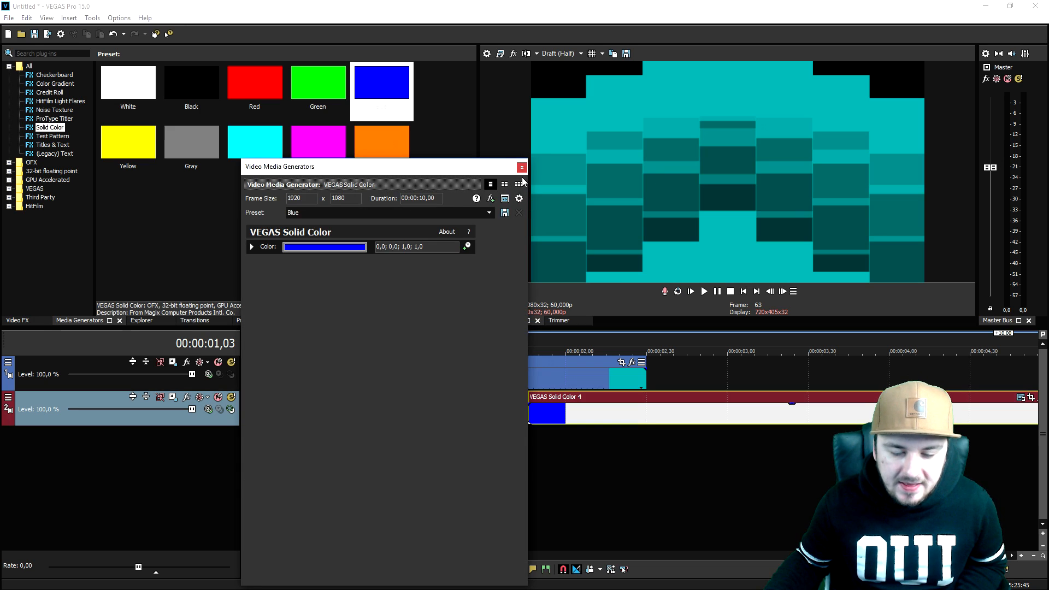
left_click(521, 166)
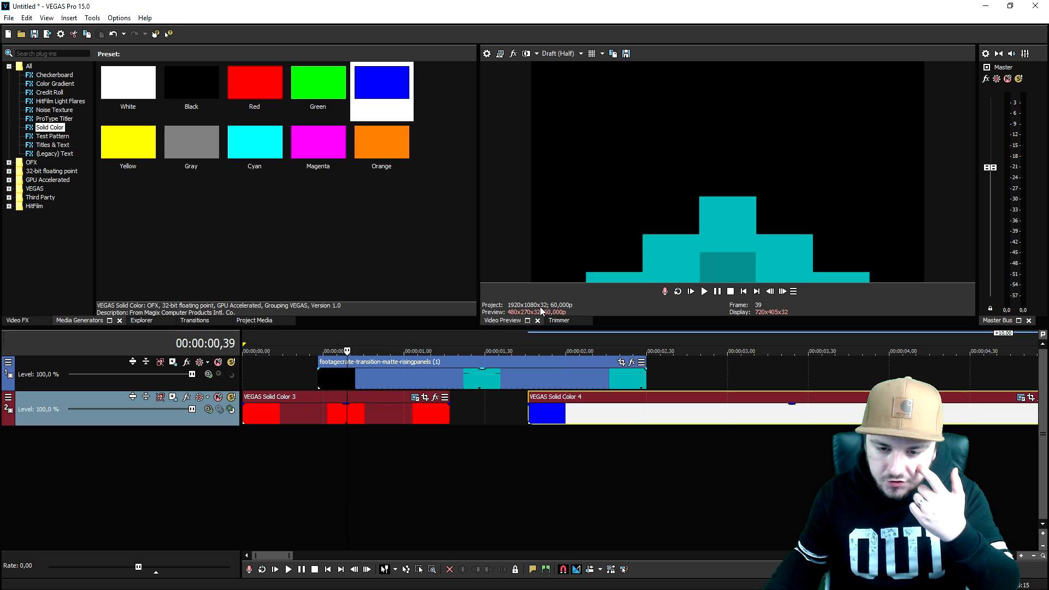
mouse_move(679, 225)
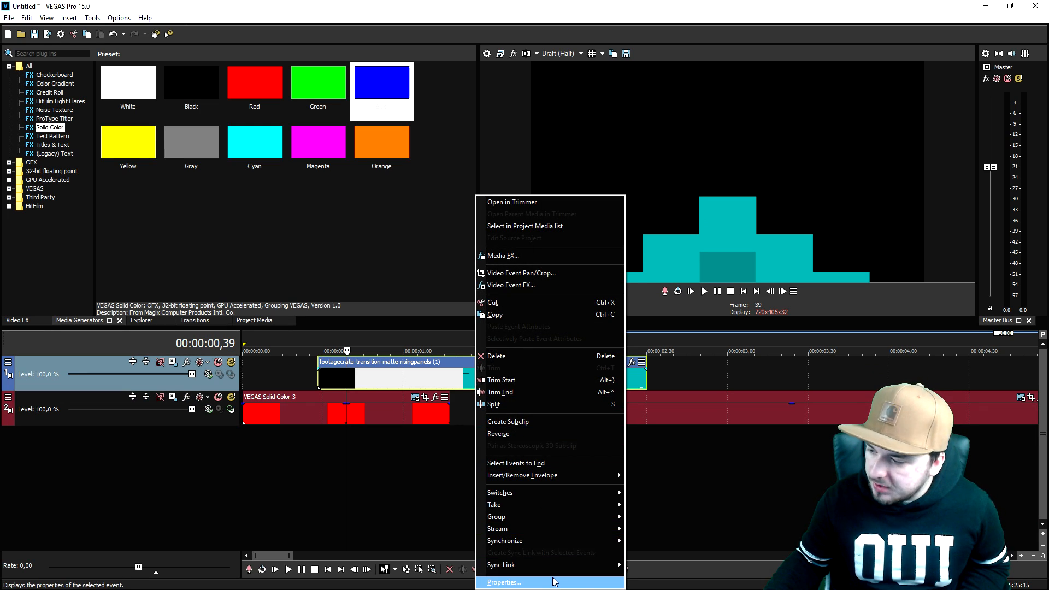
Step: Set the matte clip's alpha channel to Straight (unmatted) in its media properties
left_click(504, 583)
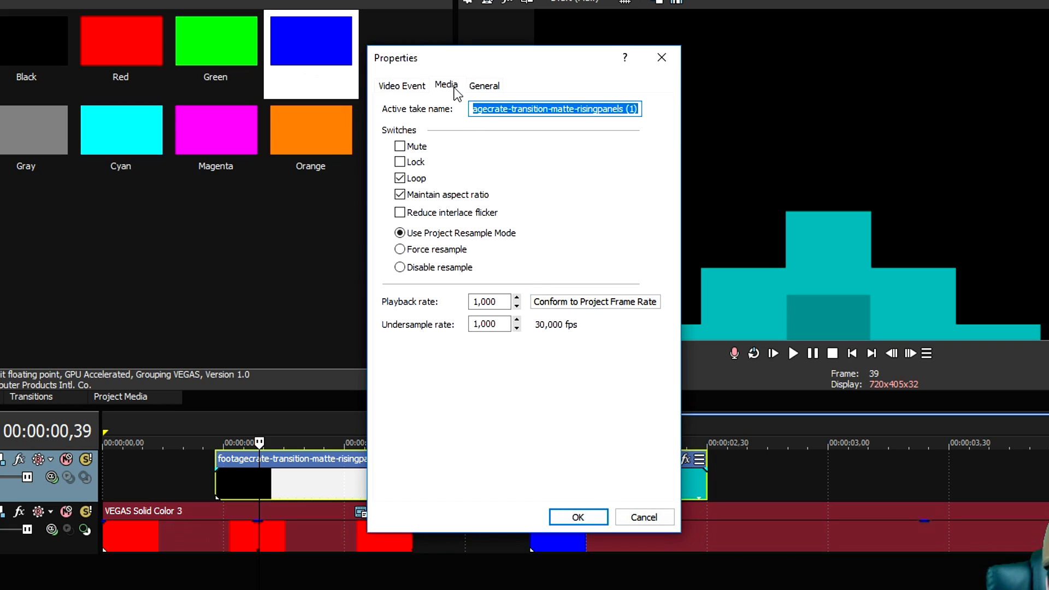
left_click(446, 85)
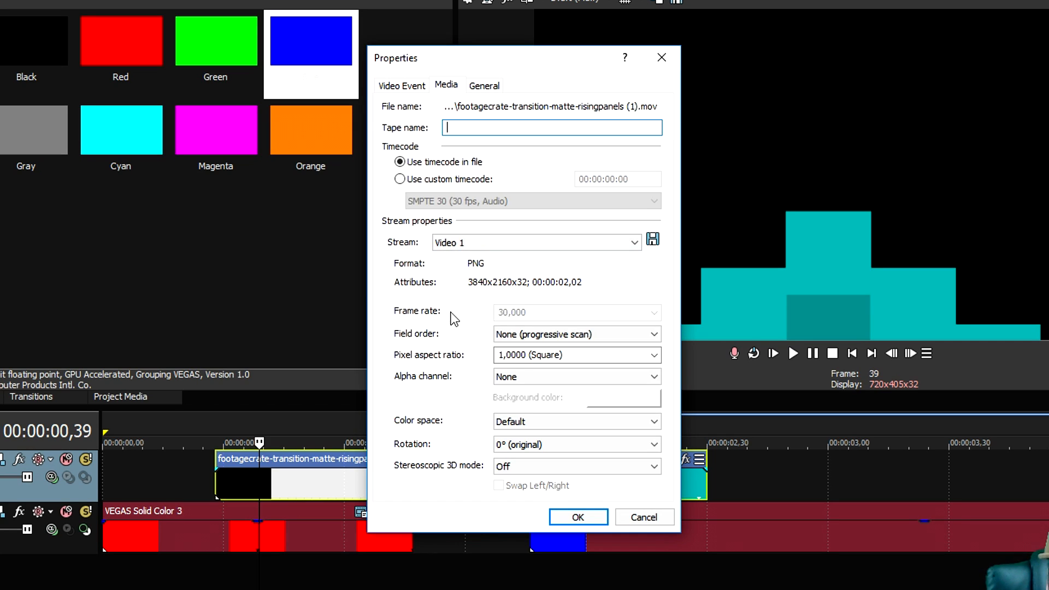
left_click(653, 376)
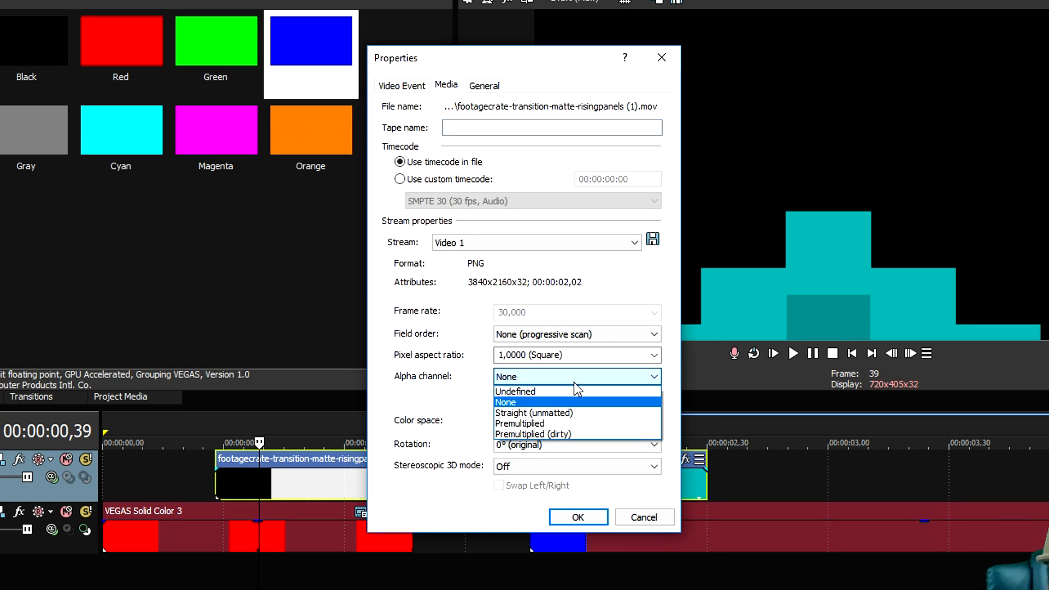
left_click(534, 413)
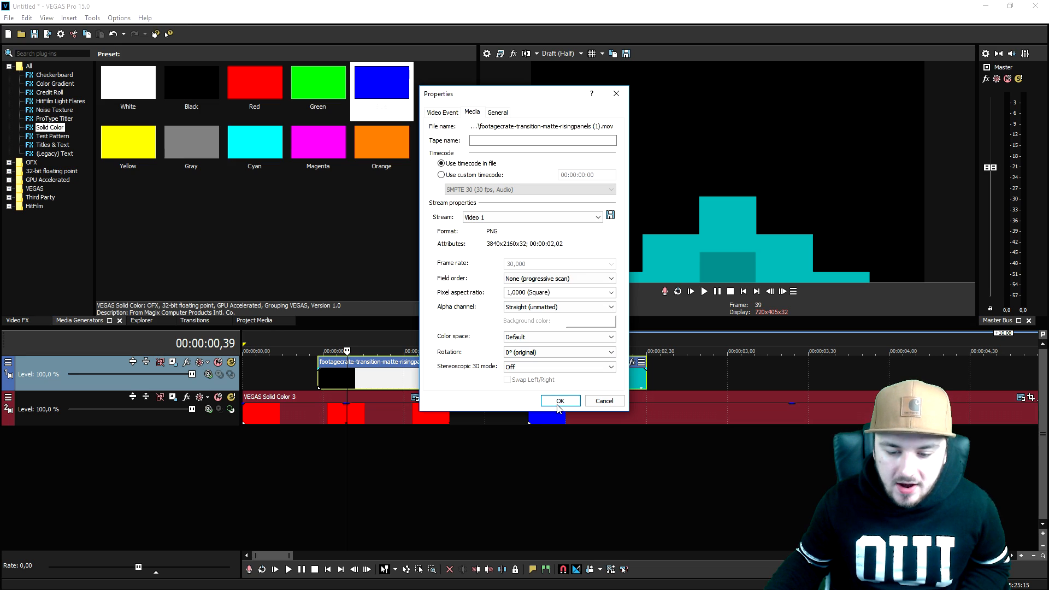
left_click(560, 401)
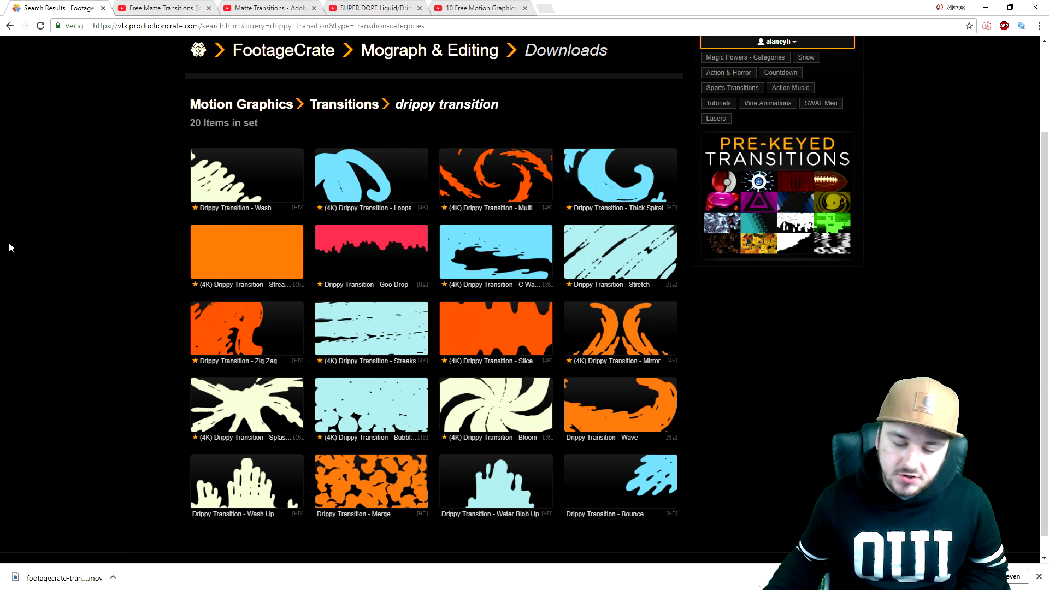
mouse_move(370, 258)
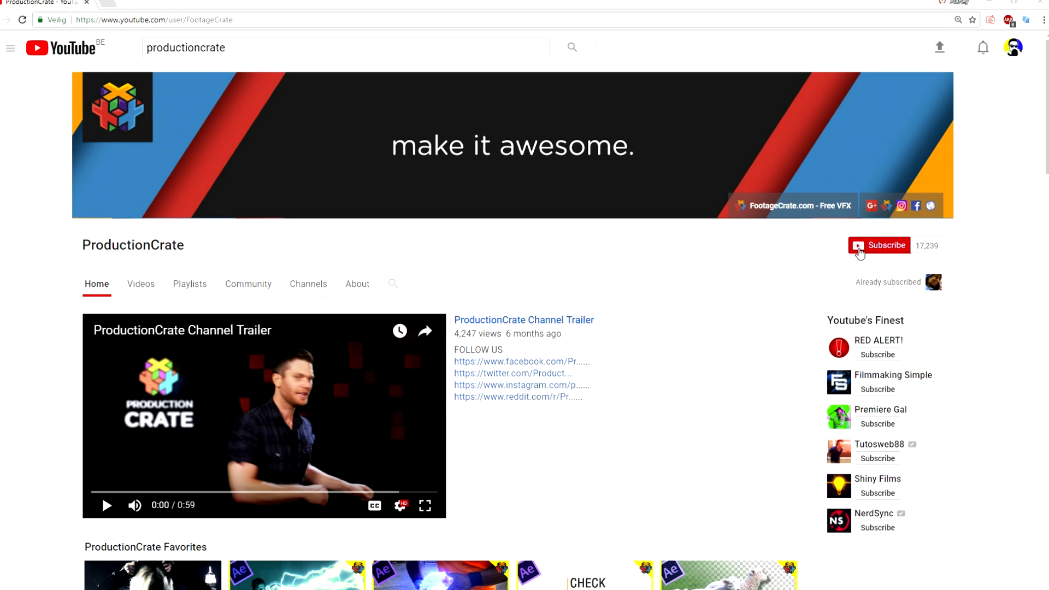
Step: Subscribe to the ProductionCrate channel and dismiss the notification preferences prompt
left_click(878, 246)
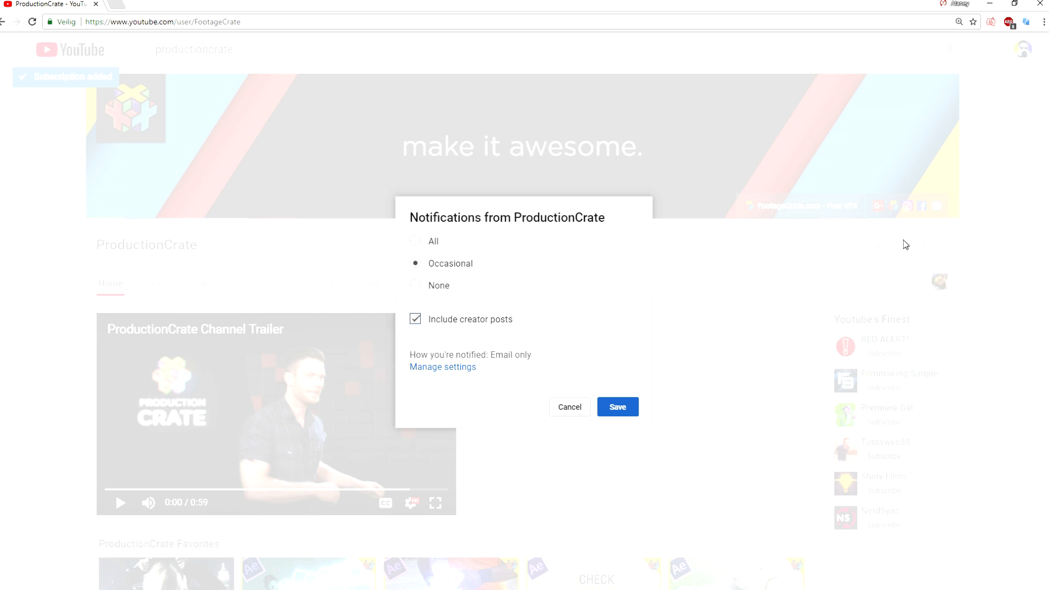
left_click(615, 407)
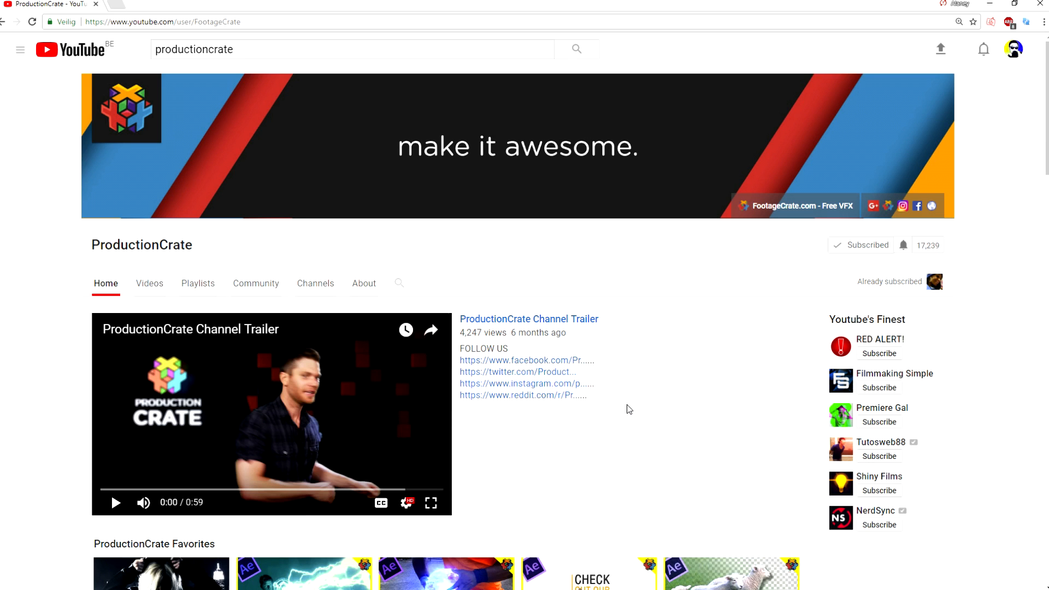